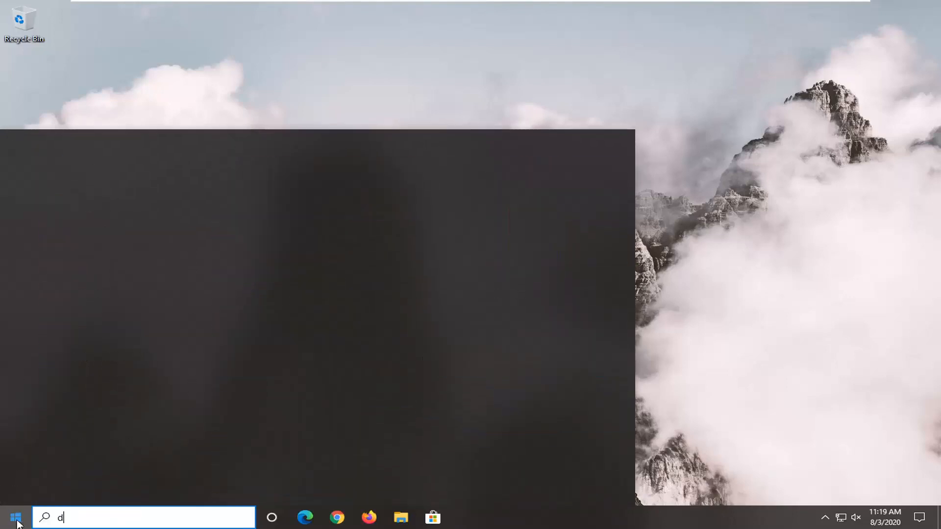
- Search the Start menu for "device manager" and launch Device Manager
text(evice manager)
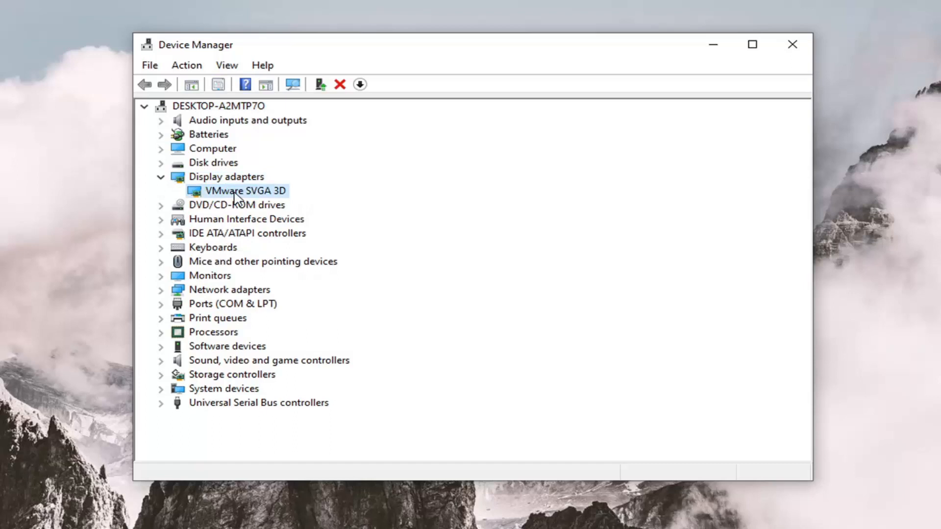
mouse_move(240, 198)
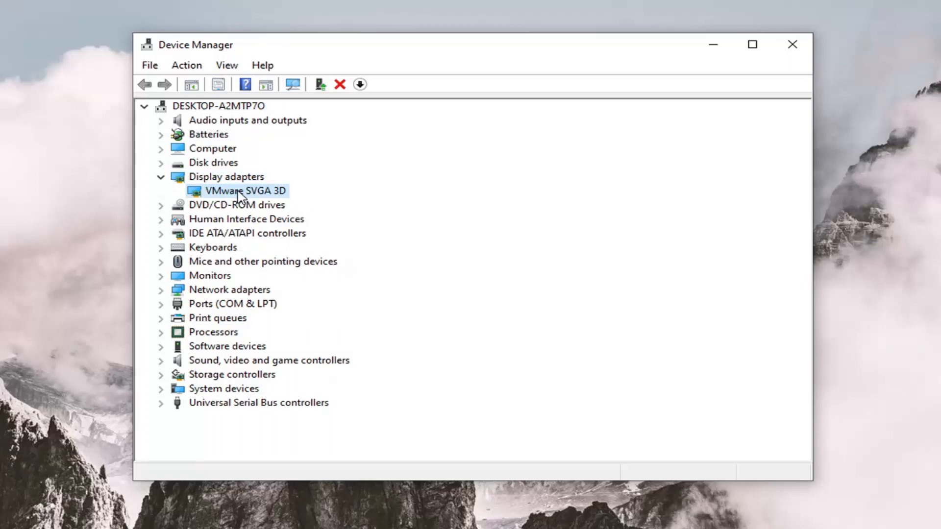
- Start a driver update for the VMware SVGA 3D display adapter
right_click(244, 190)
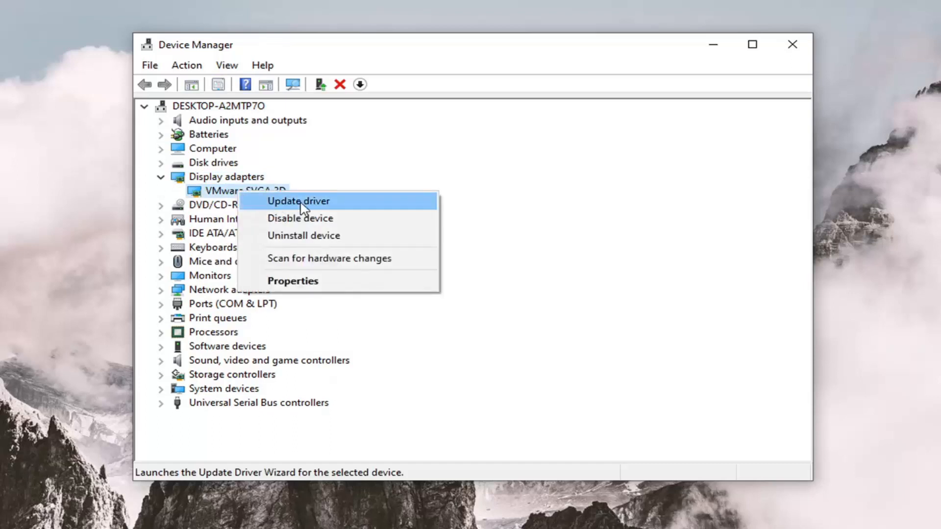
click(298, 201)
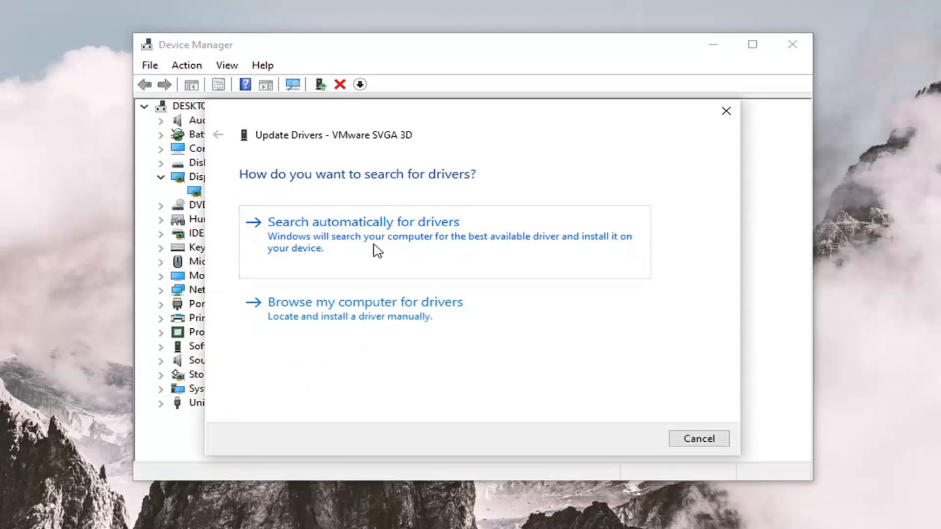
- Search automatically for drivers and dismiss the 'best driver already installed' result
click(363, 222)
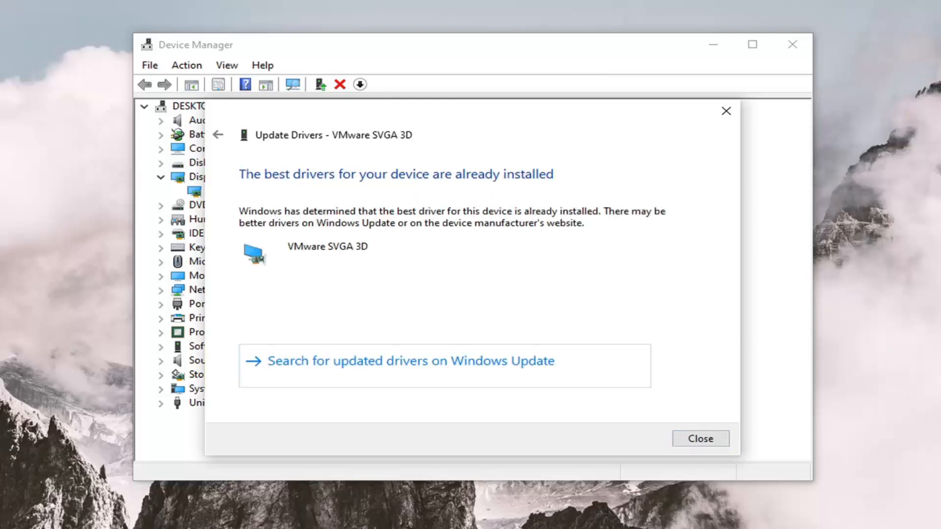
mouse_move(536, 252)
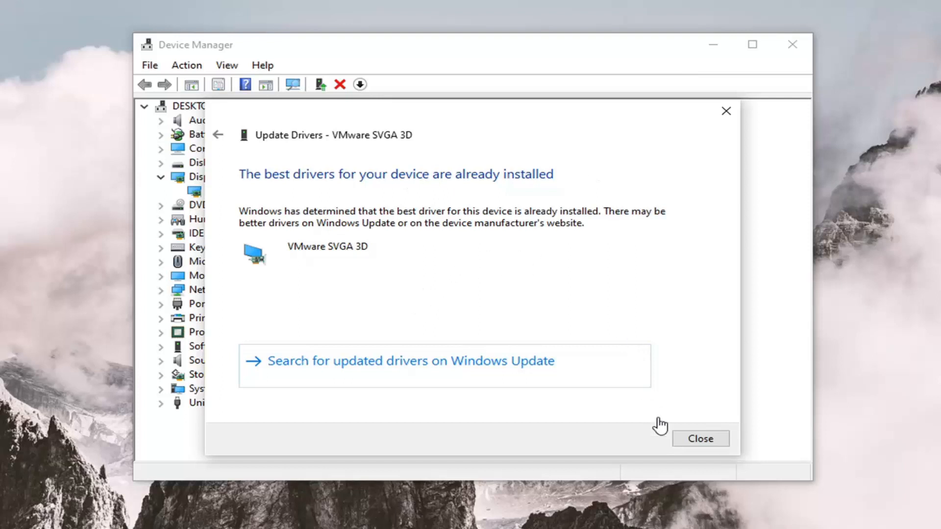
click(700, 438)
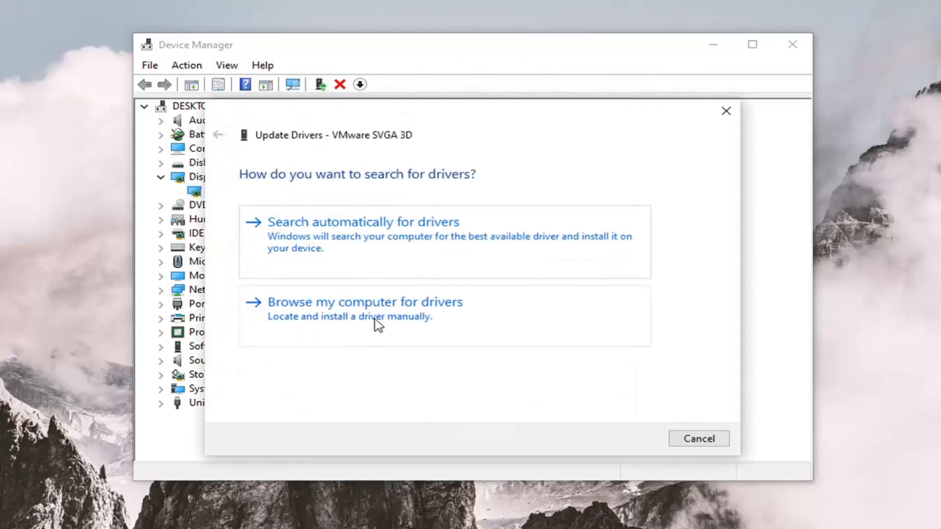
mouse_move(406, 315)
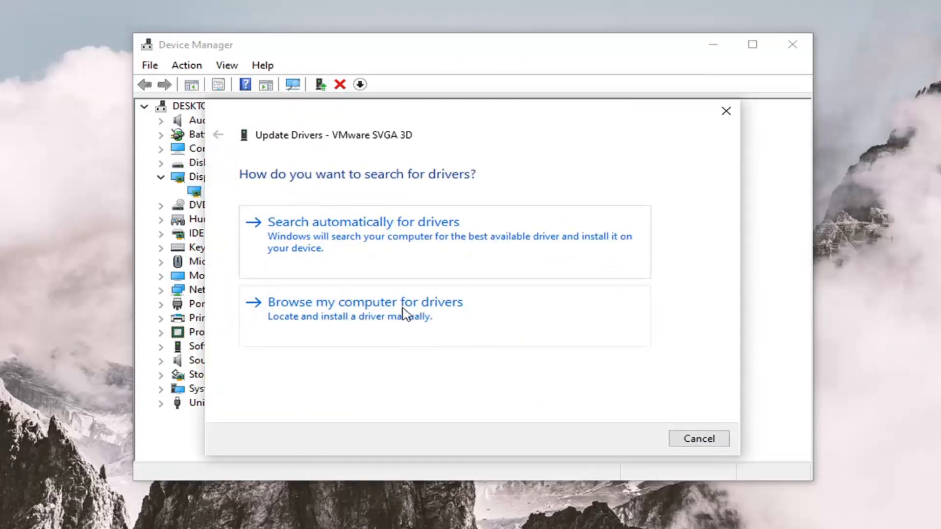
- Choose to browse this computer for VMware SVGA 3D drivers
click(365, 301)
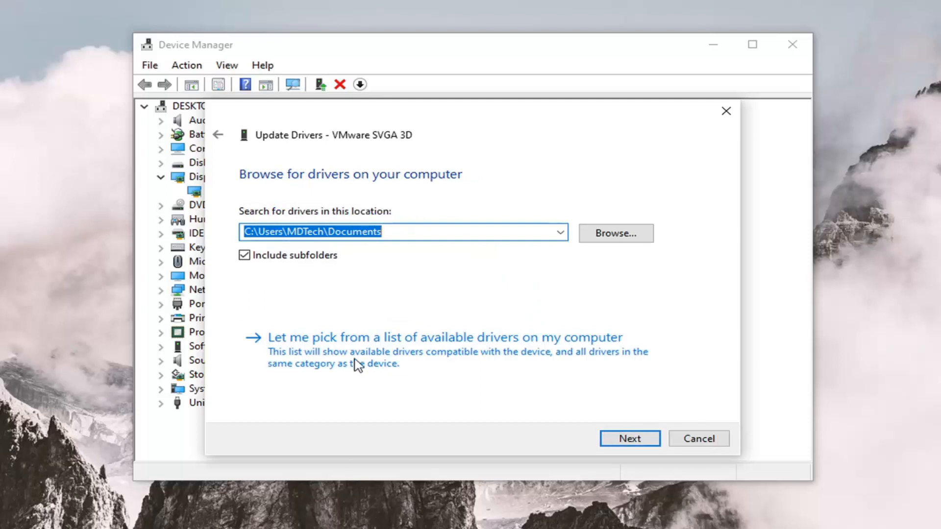
mouse_move(524, 358)
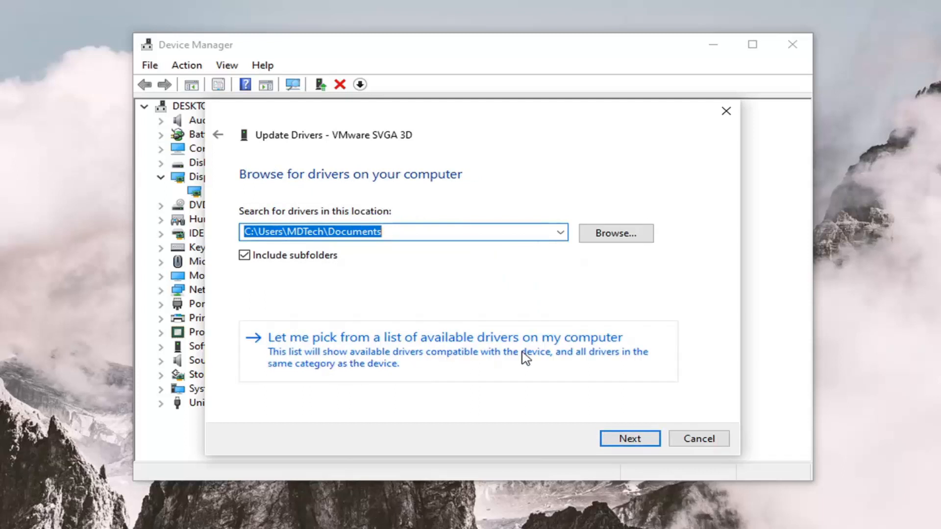
- Reinstall the VMware SVGA 3D driver picked from the list of available drivers
click(446, 337)
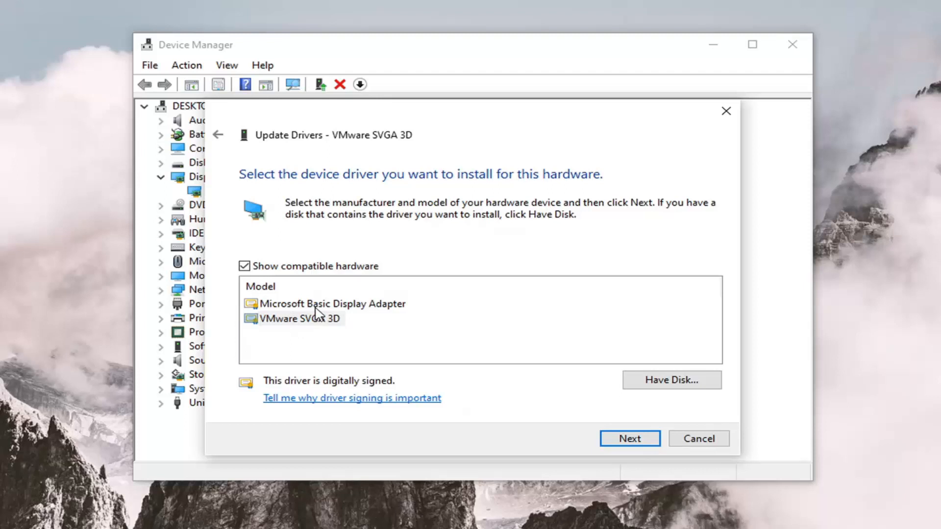
click(332, 303)
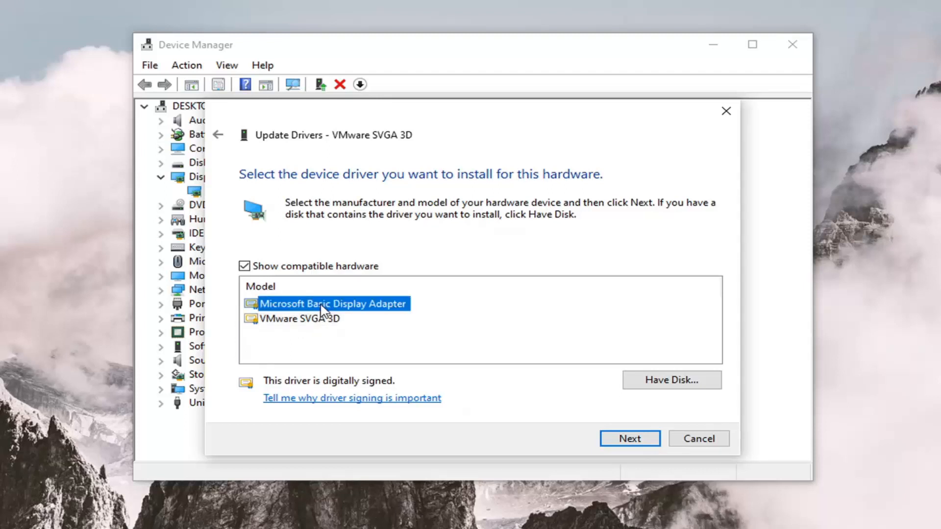
click(299, 319)
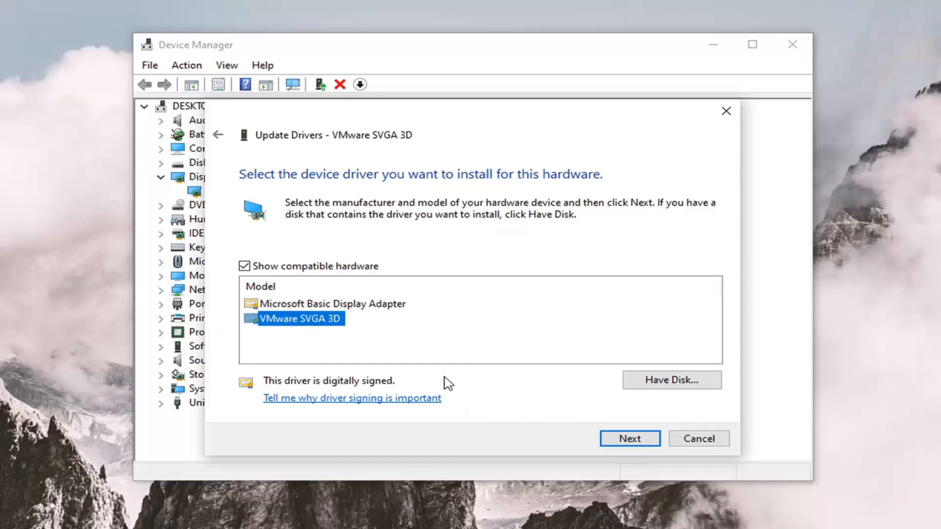
mouse_move(398, 336)
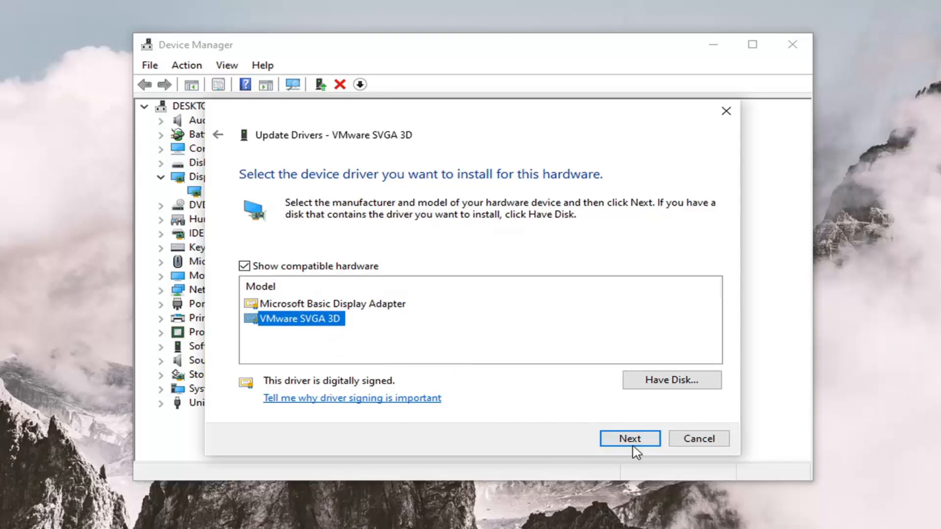
click(629, 439)
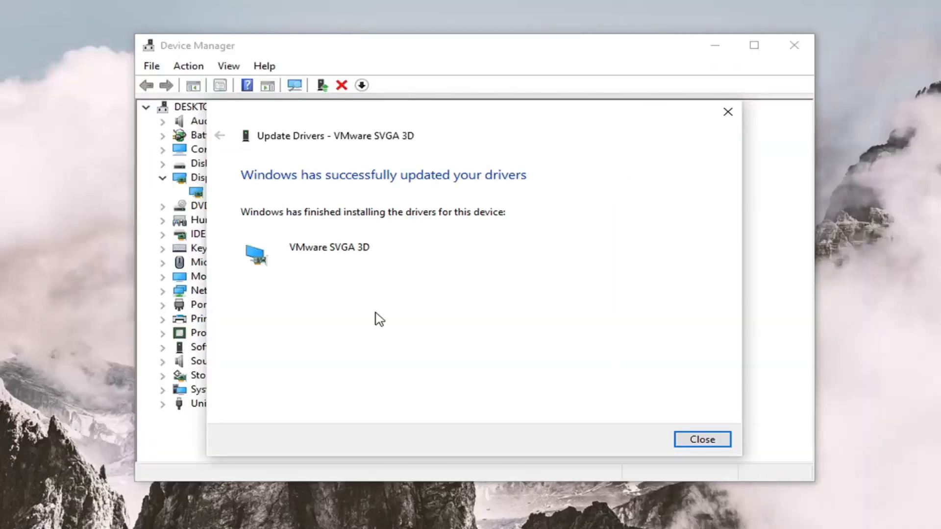
mouse_move(401, 335)
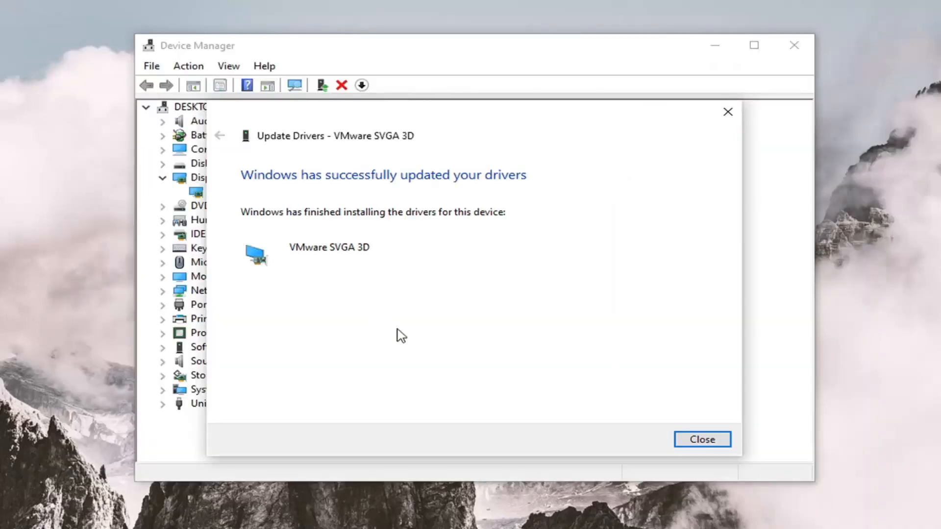
- Close the driver wizard and open 'Adjust the appearance and performance of Windows' via Start search
click(701, 439)
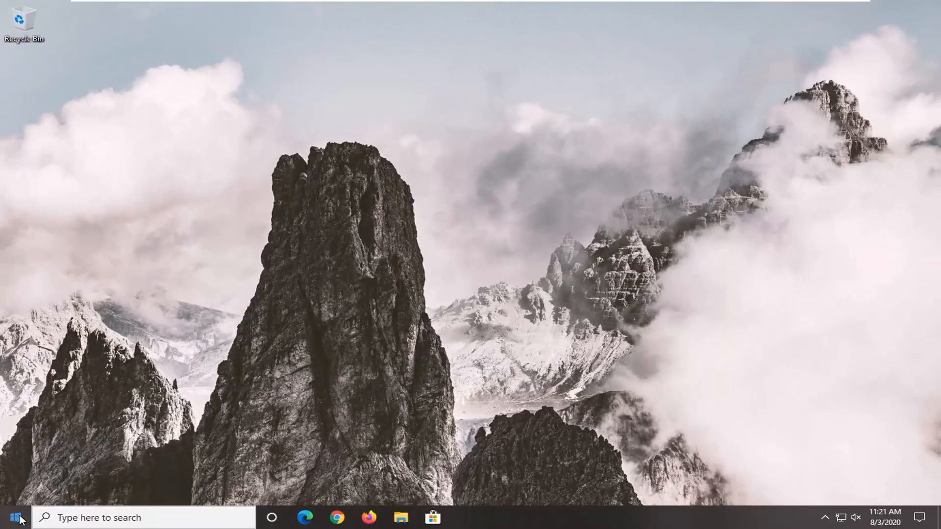
text(performance)
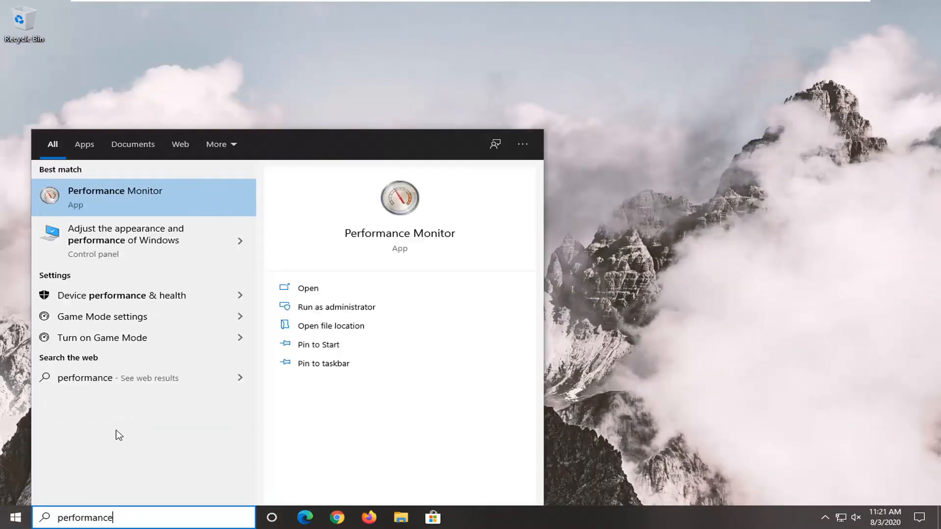
mouse_move(109, 235)
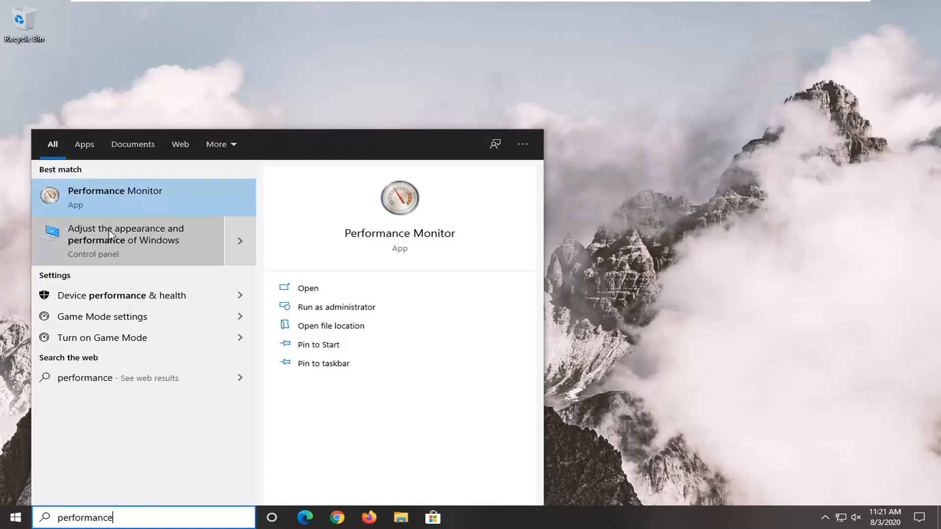
mouse_move(99, 259)
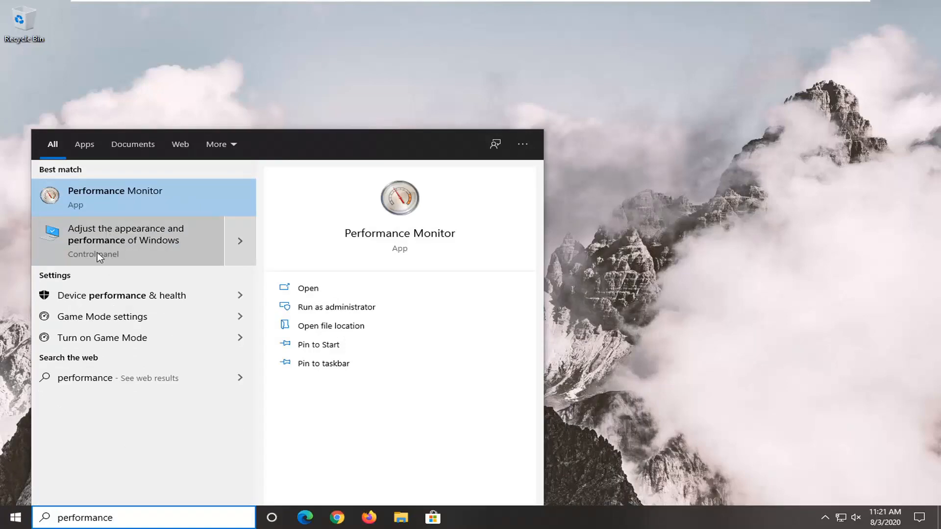
click(126, 240)
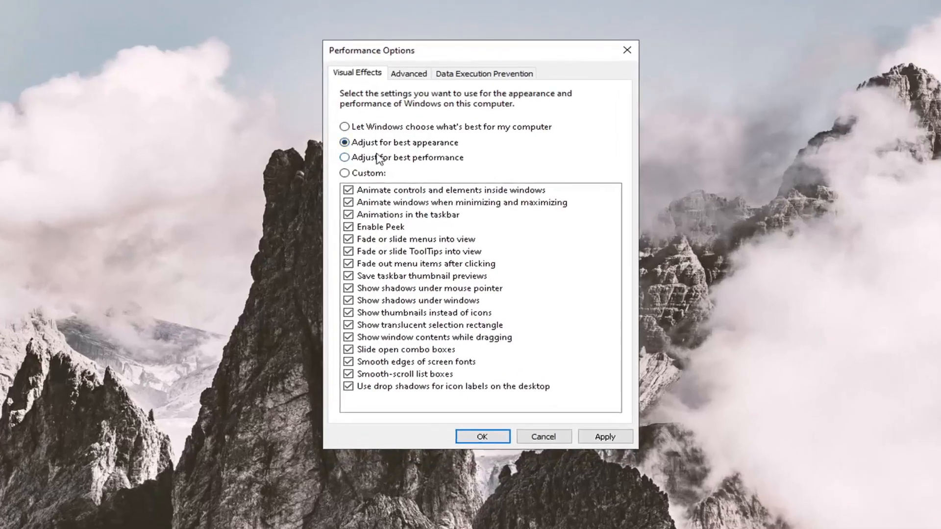
- Apply the 'Adjust for best appearance' visual effects setting
click(605, 436)
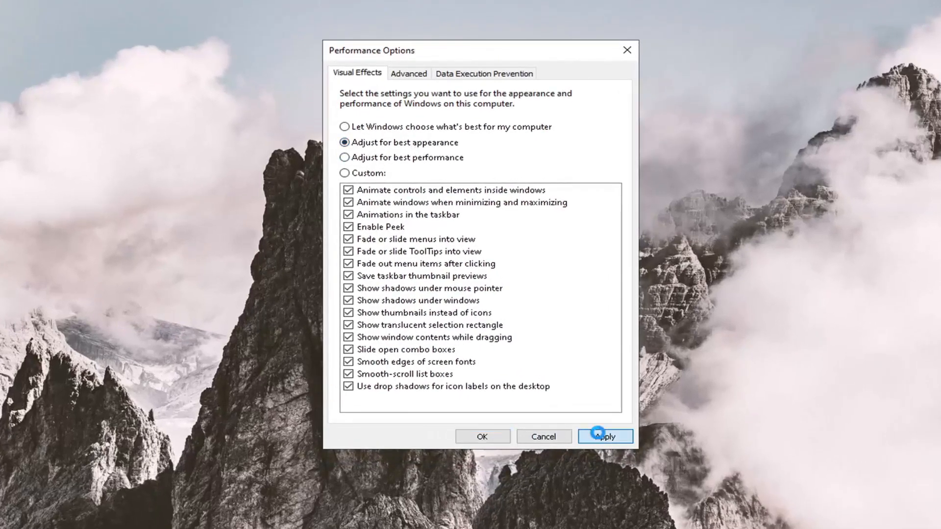